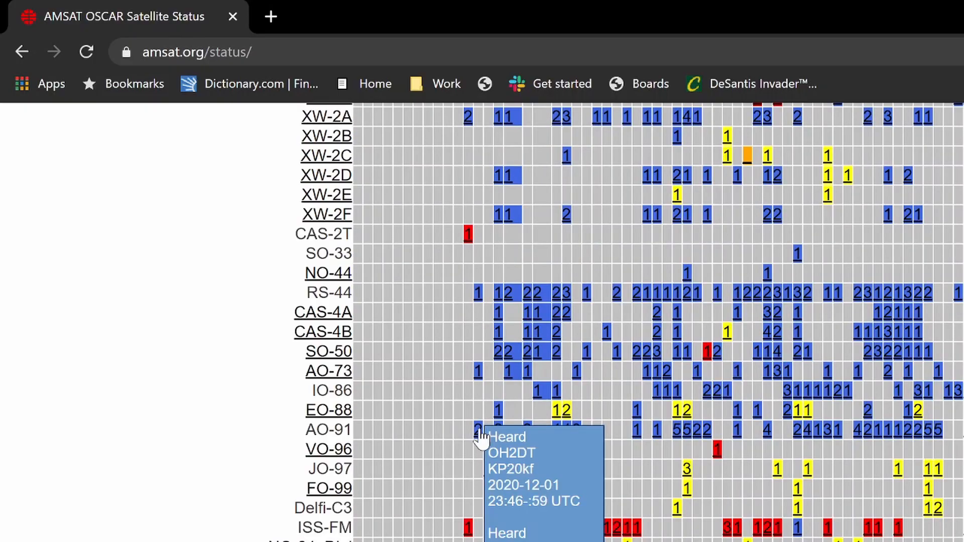
mouse_move(484, 439)
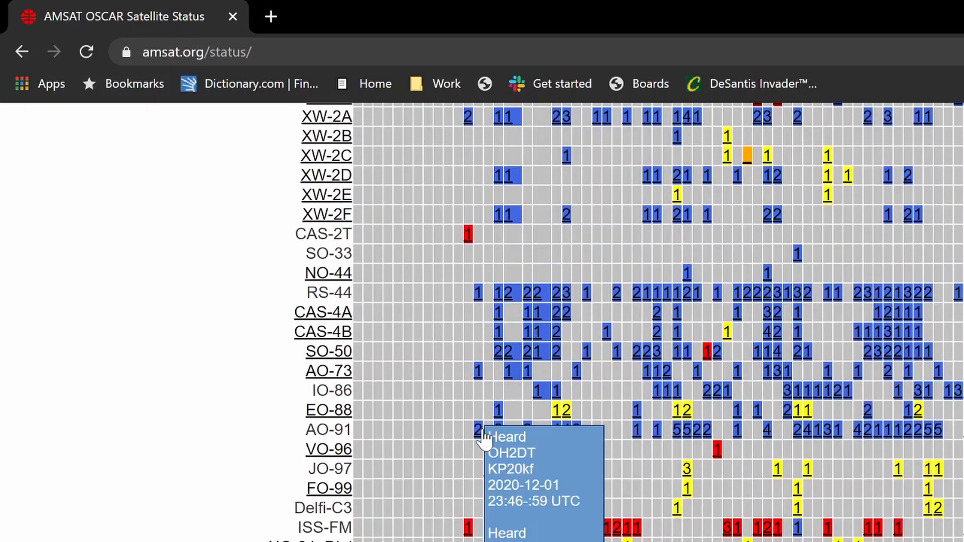
scroll("up", 3)
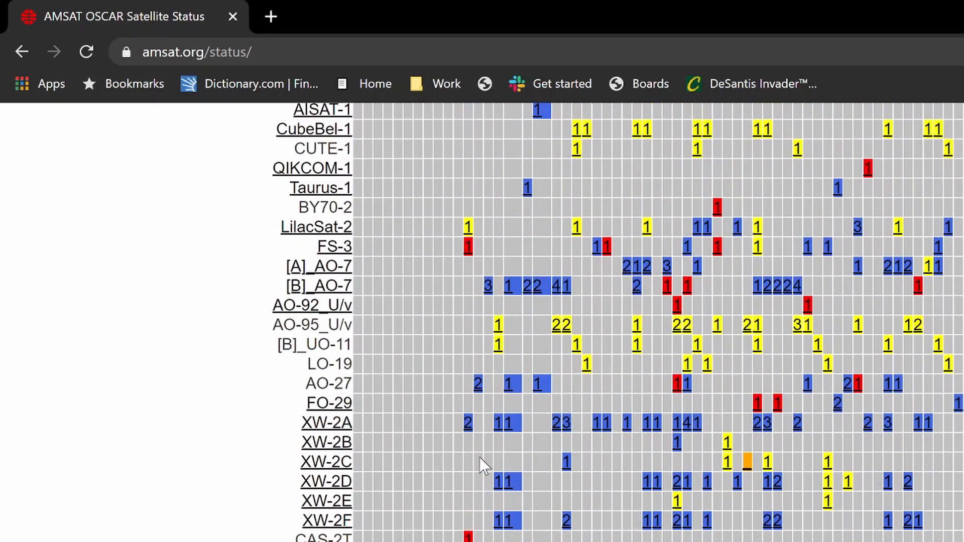
scroll("up", 3)
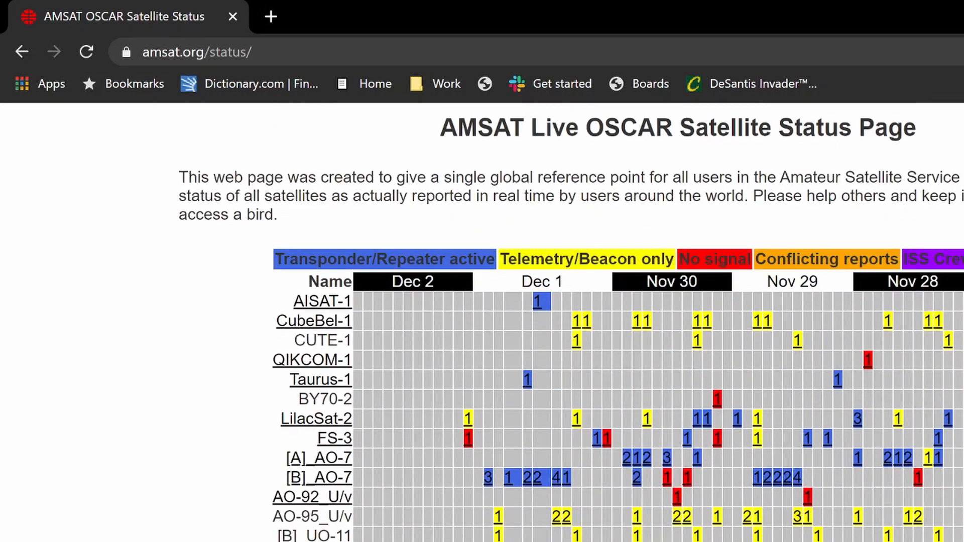